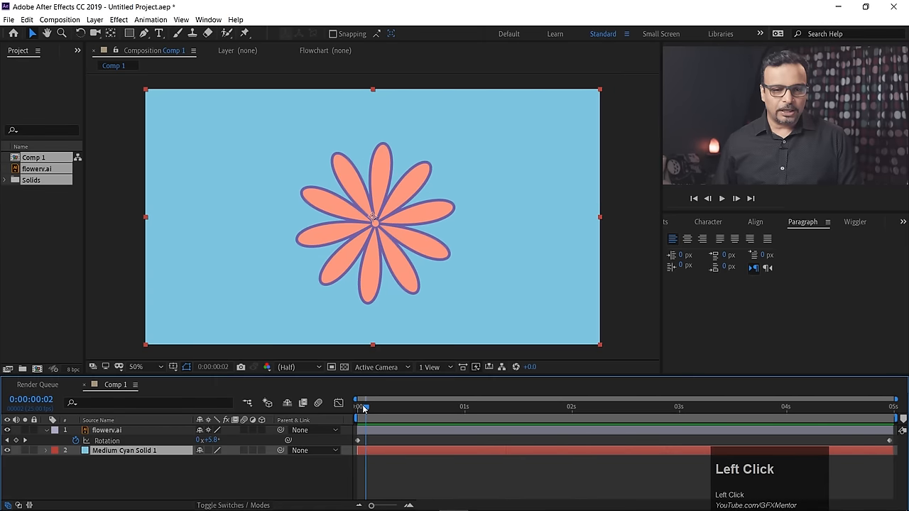
Play the coral flower's full rotation animation from the timeline.
{"action": "key", "text": "space"}
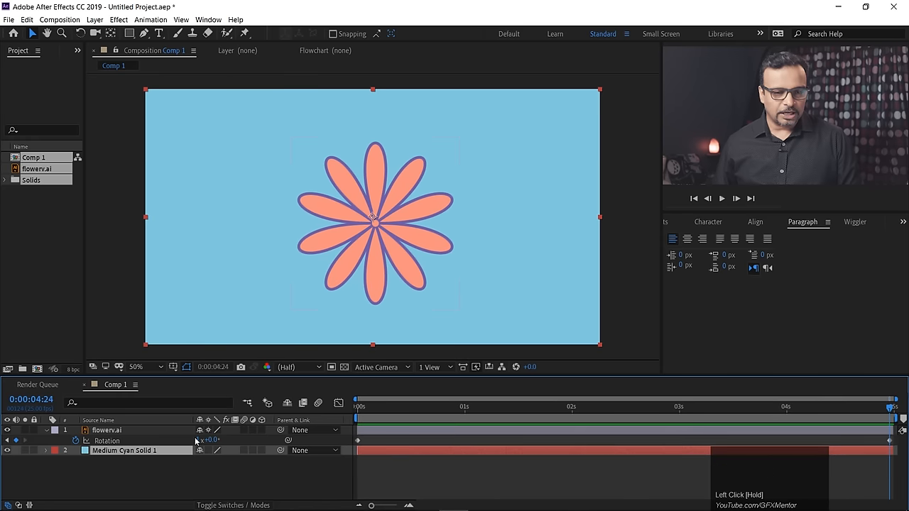
Move the playhead back to 0:00:00:00 at the start of Comp 1.
{"action": "left_click", "coordinate": [355, 418]}
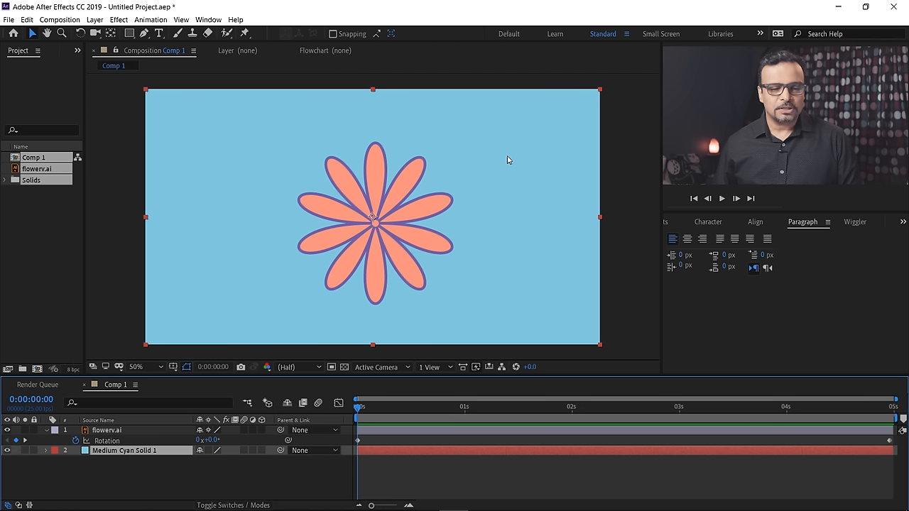
{"action": "mouse_move", "coordinate": [511, 182]}
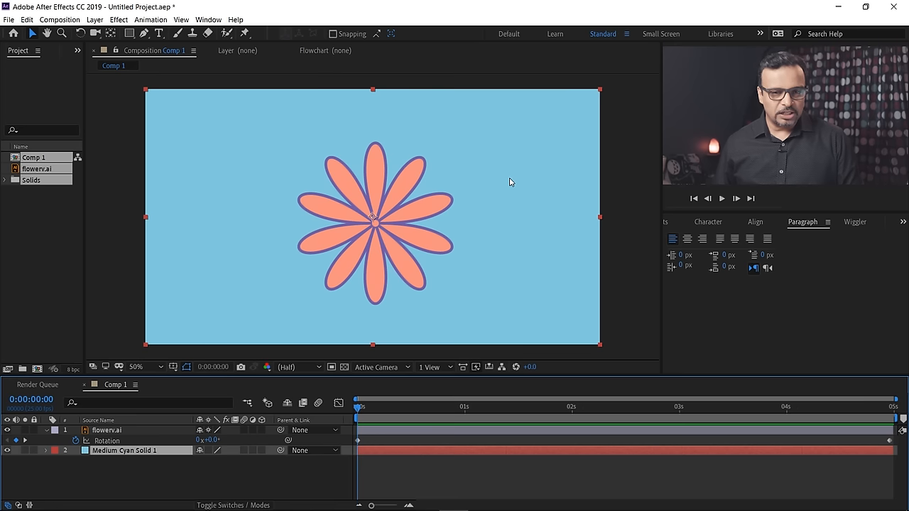
{"action": "mouse_move", "coordinate": [486, 159]}
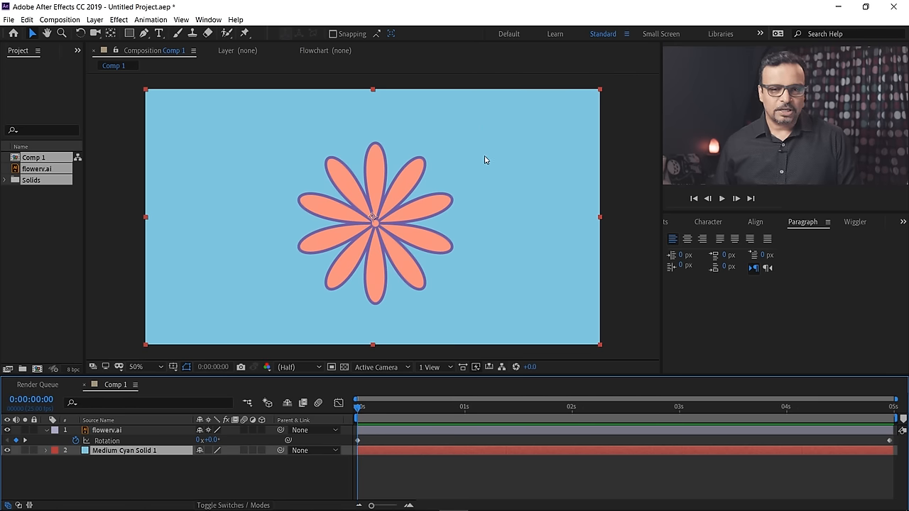
{"action": "mouse_move", "coordinate": [508, 107]}
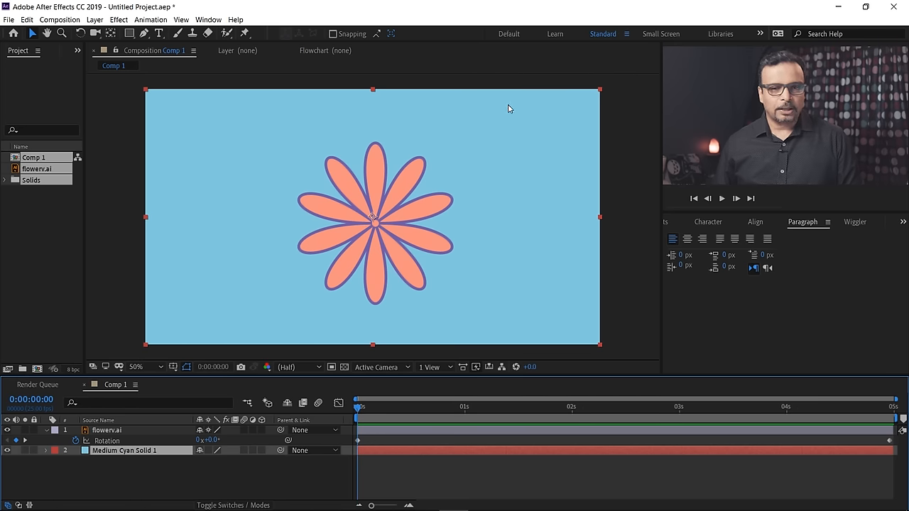
{"action": "mouse_move", "coordinate": [506, 281]}
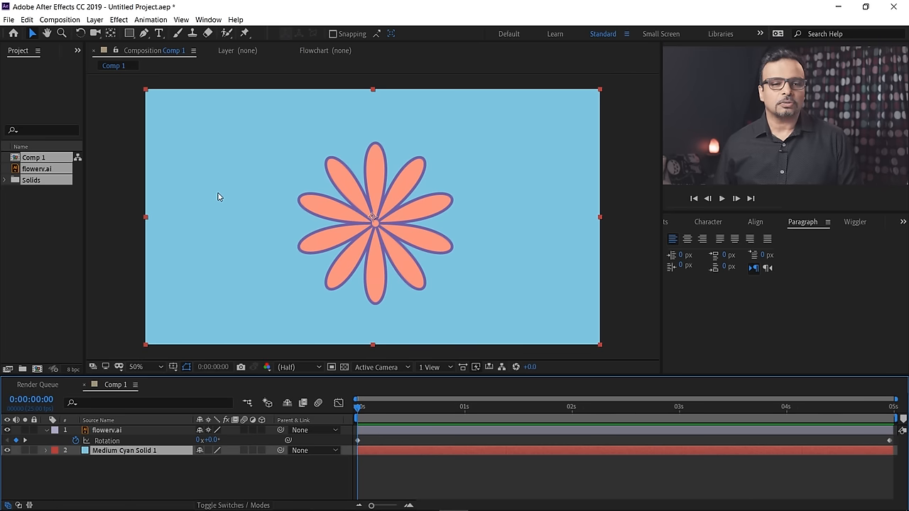
{"action": "mouse_move", "coordinate": [501, 117]}
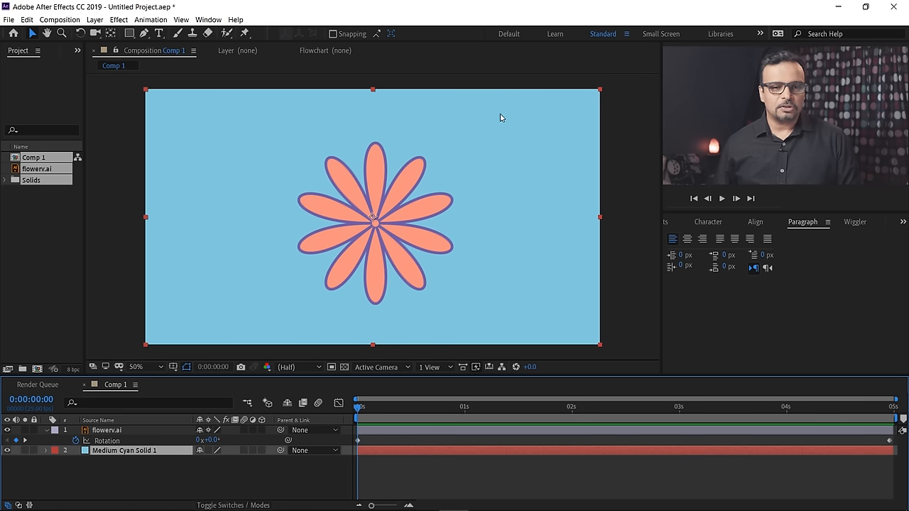
{"action": "mouse_move", "coordinate": [460, 332]}
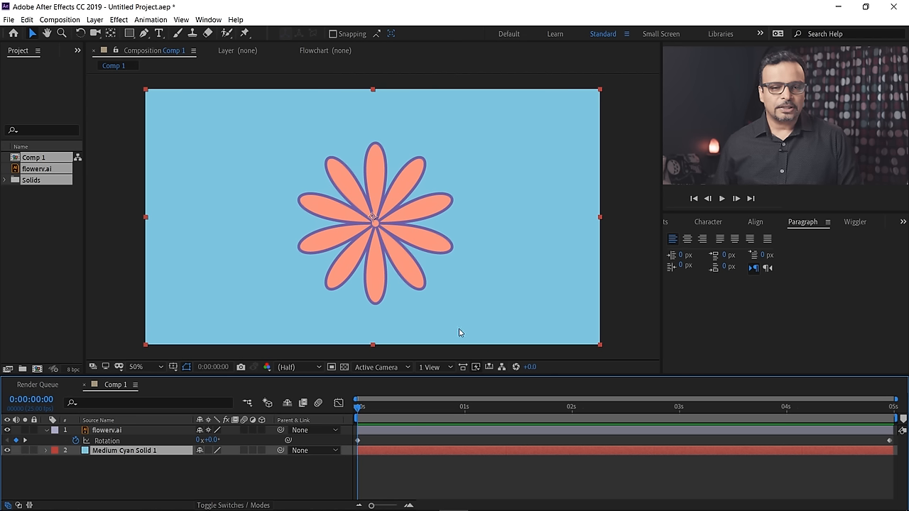
{"action": "mouse_move", "coordinate": [242, 119]}
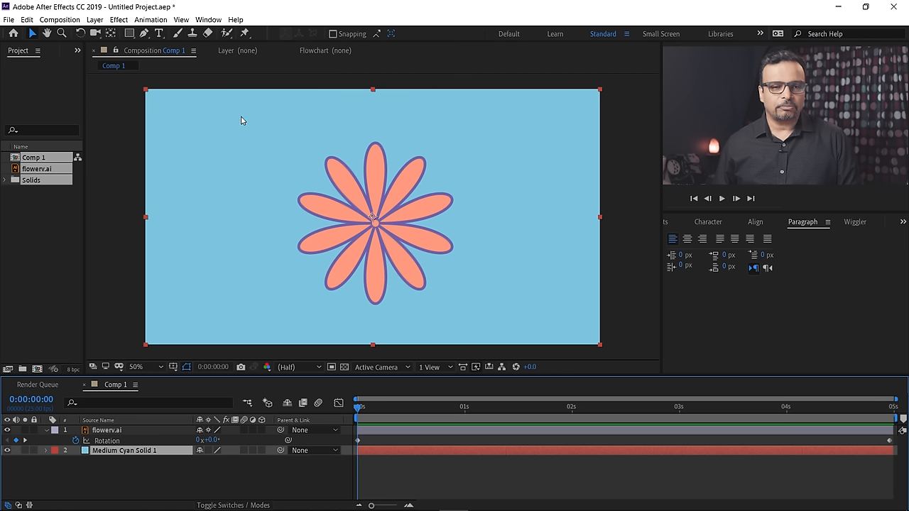
{"action": "mouse_move", "coordinate": [523, 94]}
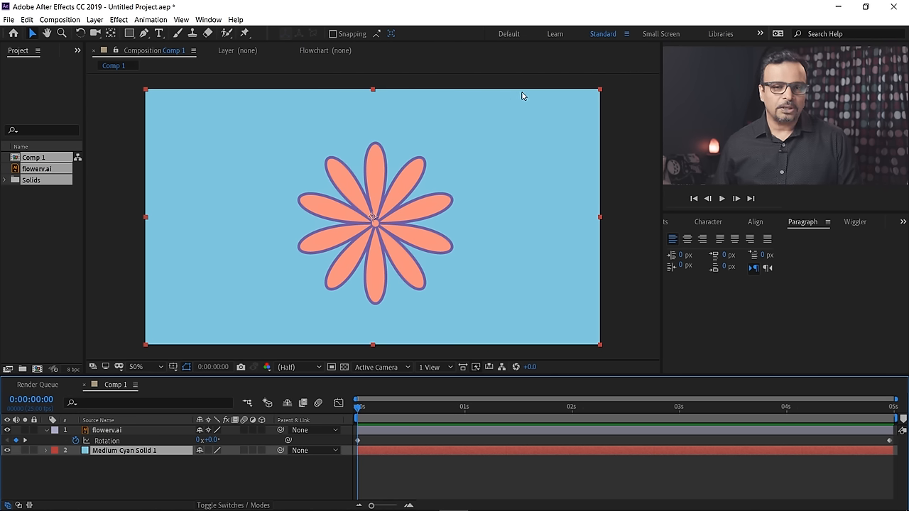
{"action": "mouse_move", "coordinate": [412, 355]}
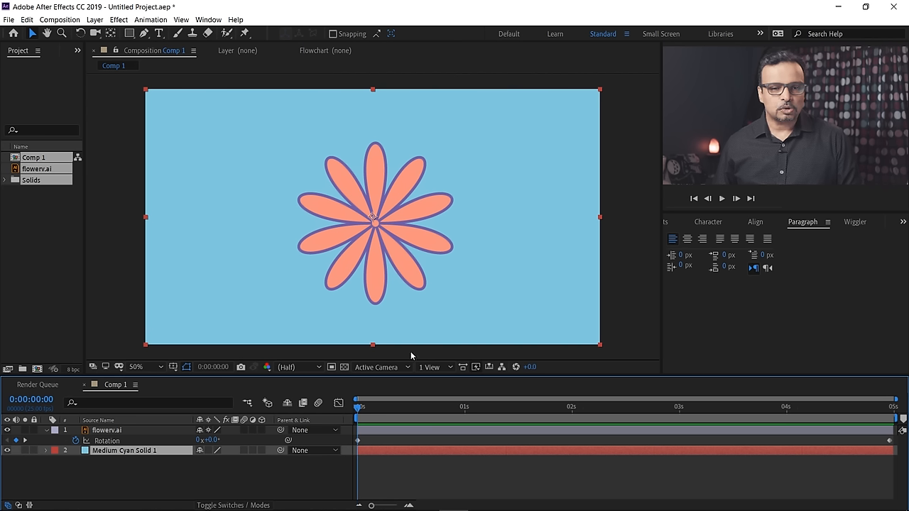
{"action": "mouse_move", "coordinate": [461, 247]}
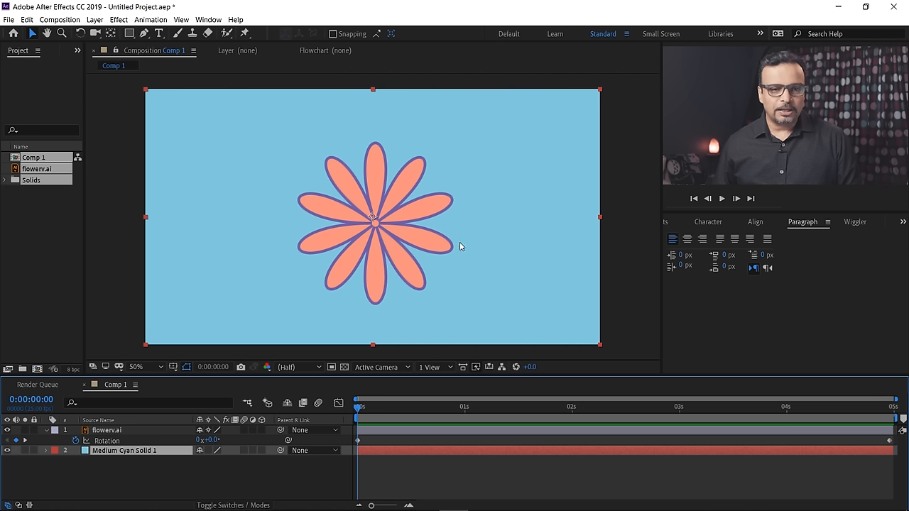
{"action": "mouse_move", "coordinate": [471, 176]}
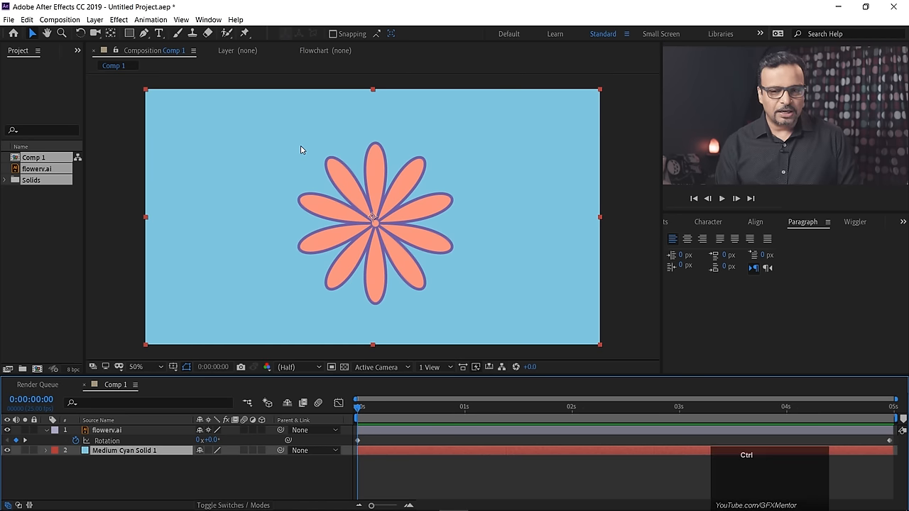
Set Comp 1's width to 1080 in Composition Settings (Ctrl+K) so the frame is 1080×1080.
{"action": "key", "text": "Ctrl+K"}
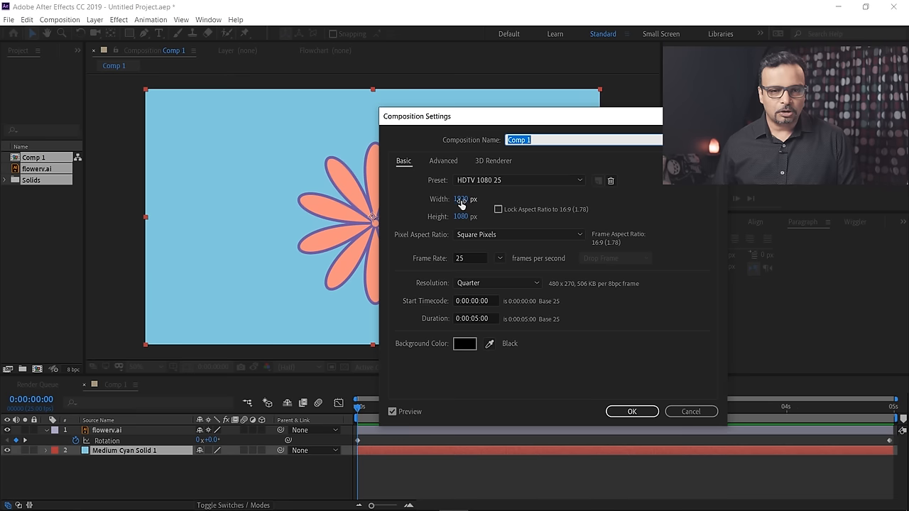
{"action": "left_click", "coordinate": [462, 199]}
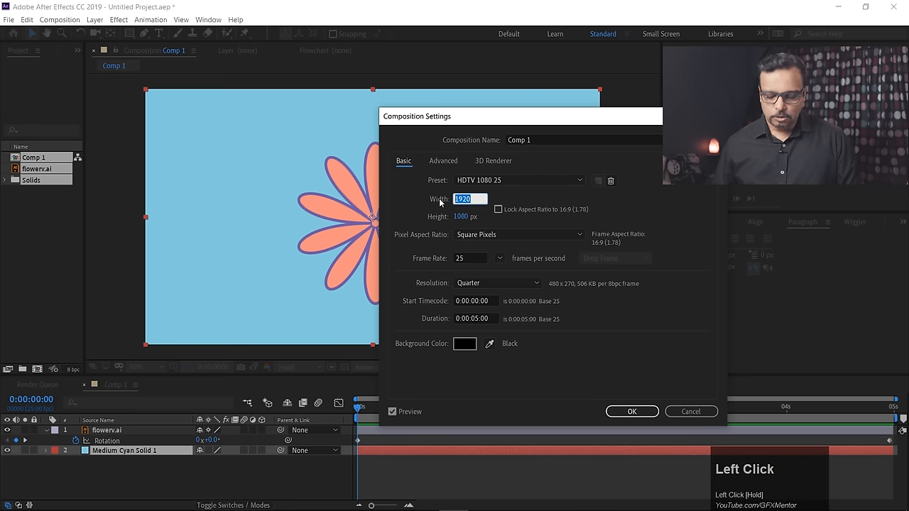
{"action": "type", "text": "1"}
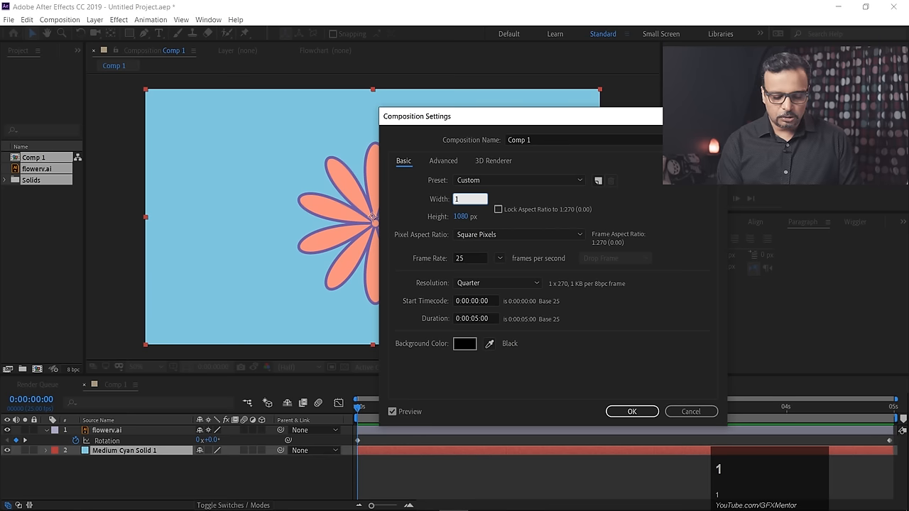
{"action": "type", "text": "1080"}
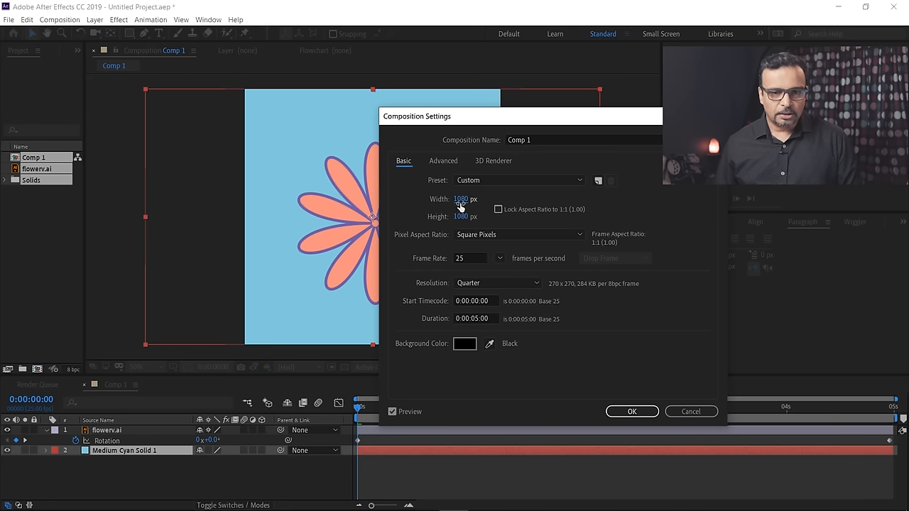
{"action": "left_click", "coordinate": [630, 412]}
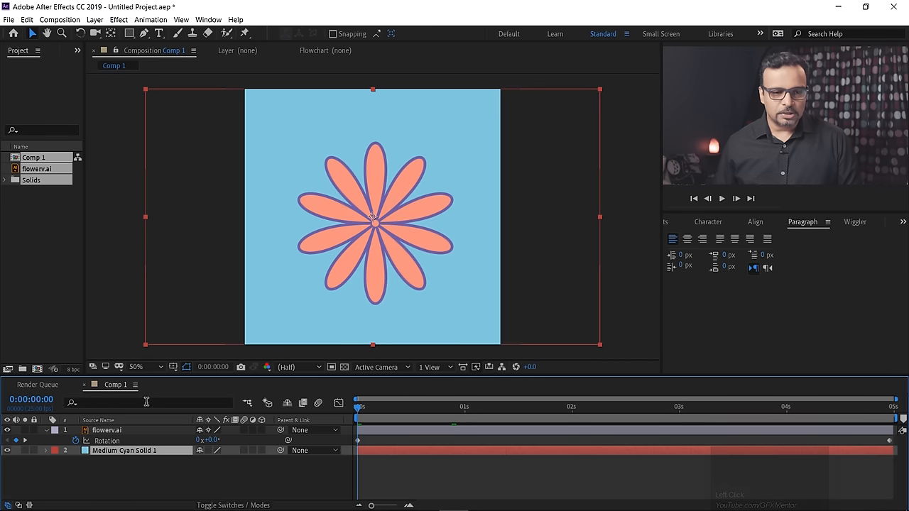
Scale the flowers.ai layer up to about 295% so it fills the square frame.
{"action": "key", "text": "s"}
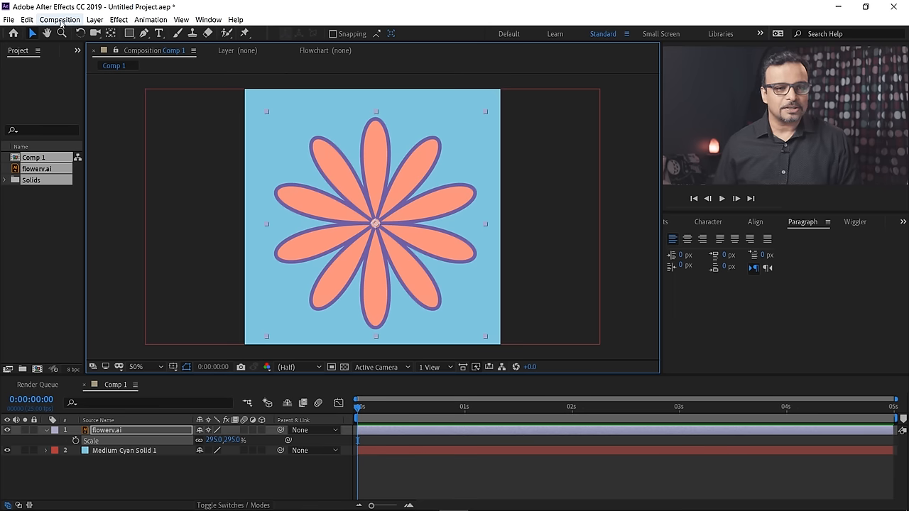
Add Comp 1 to the Adobe Media Encoder queue from the Composition menu.
{"action": "left_click", "coordinate": [59, 20]}
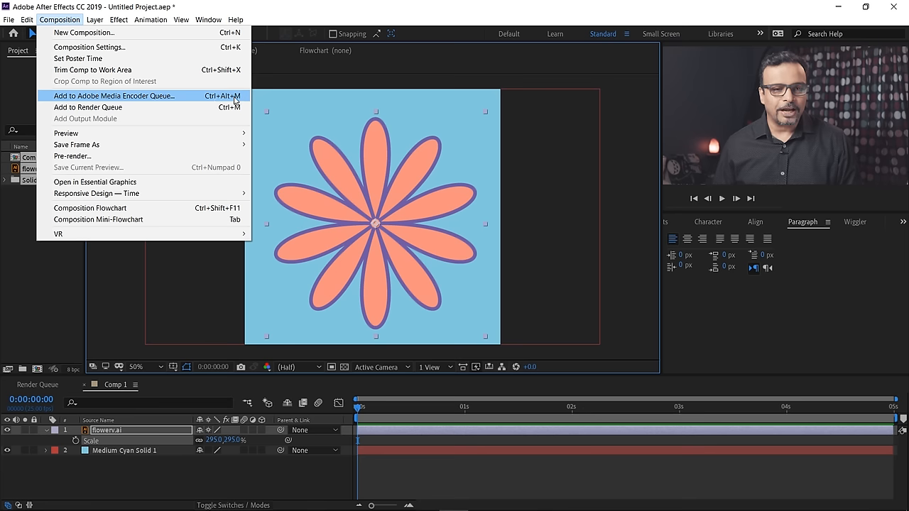
{"action": "left_click", "coordinate": [114, 96]}
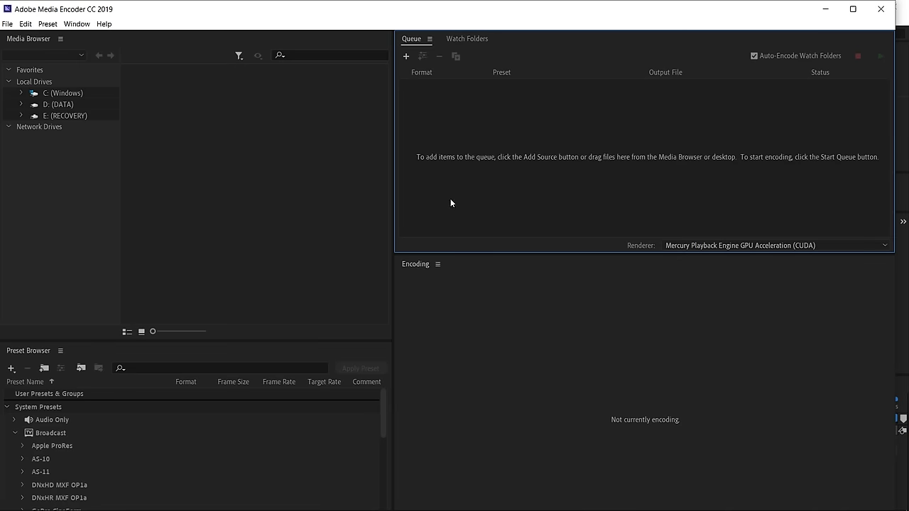
{"action": "mouse_move", "coordinate": [458, 488]}
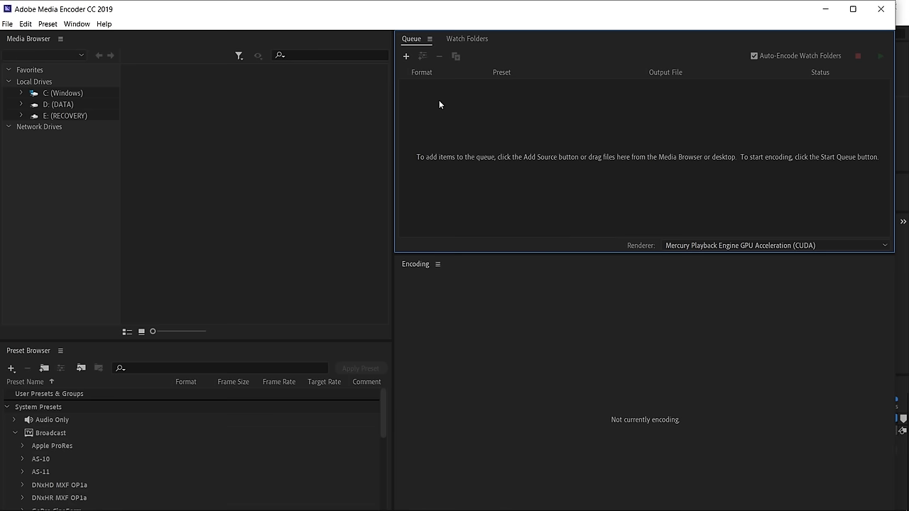
{"action": "mouse_move", "coordinate": [458, 100]}
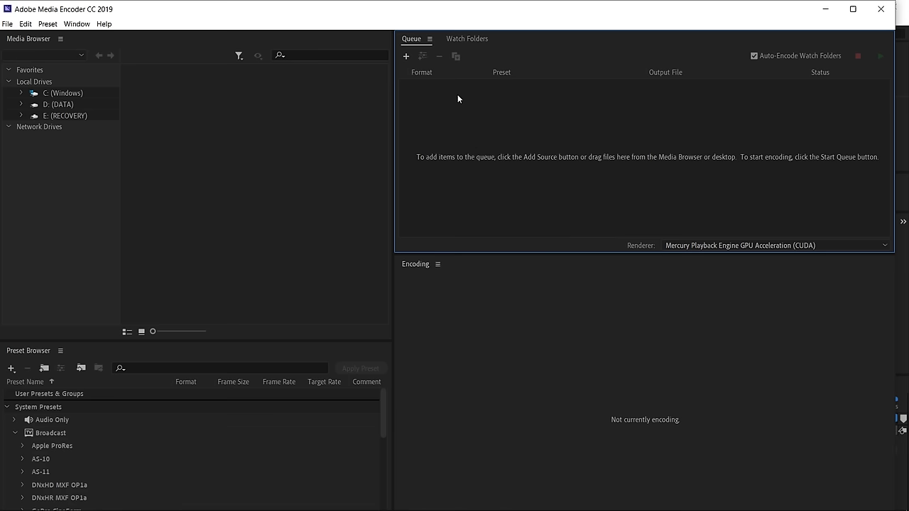
{"action": "mouse_move", "coordinate": [474, 111]}
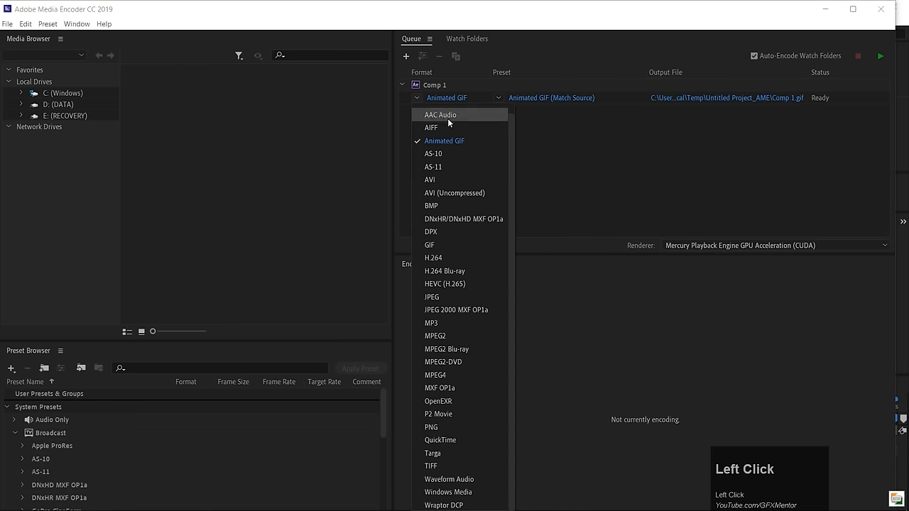
{"action": "mouse_move", "coordinate": [445, 100]}
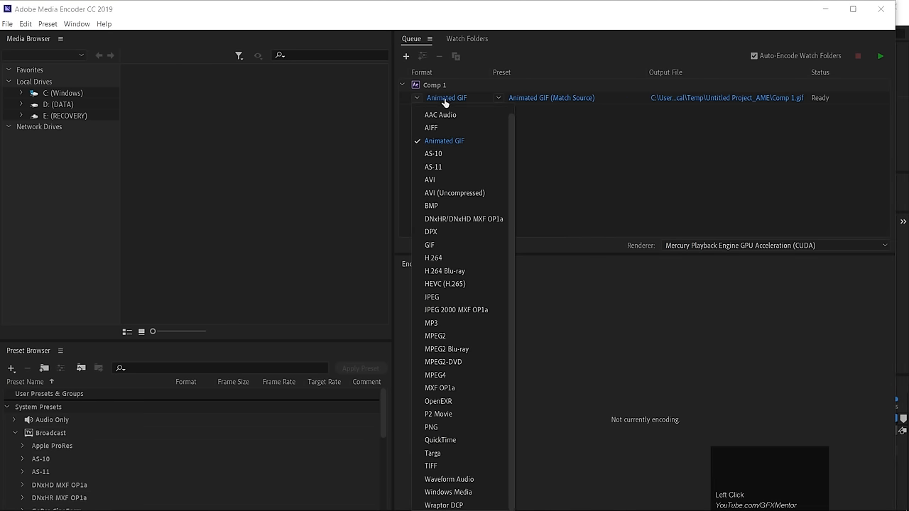
{"action": "mouse_move", "coordinate": [443, 128]}
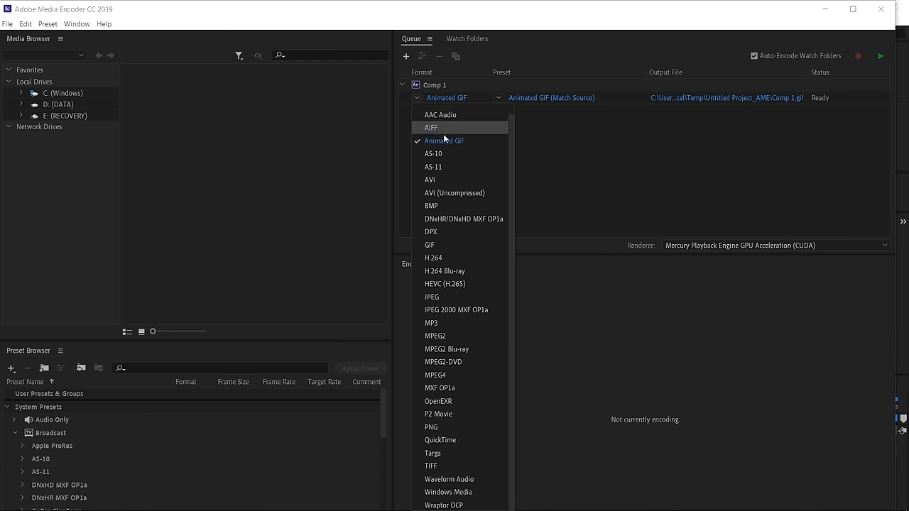
{"action": "mouse_move", "coordinate": [435, 144]}
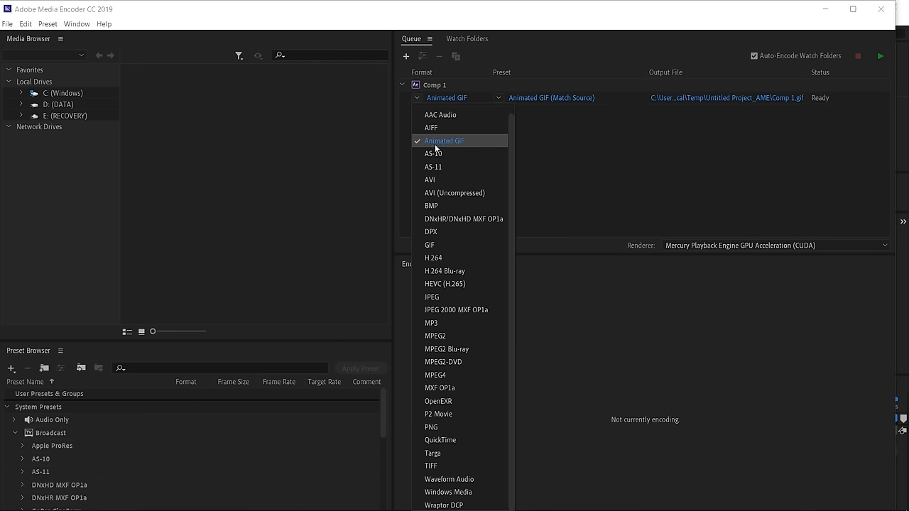
{"action": "mouse_move", "coordinate": [468, 146]}
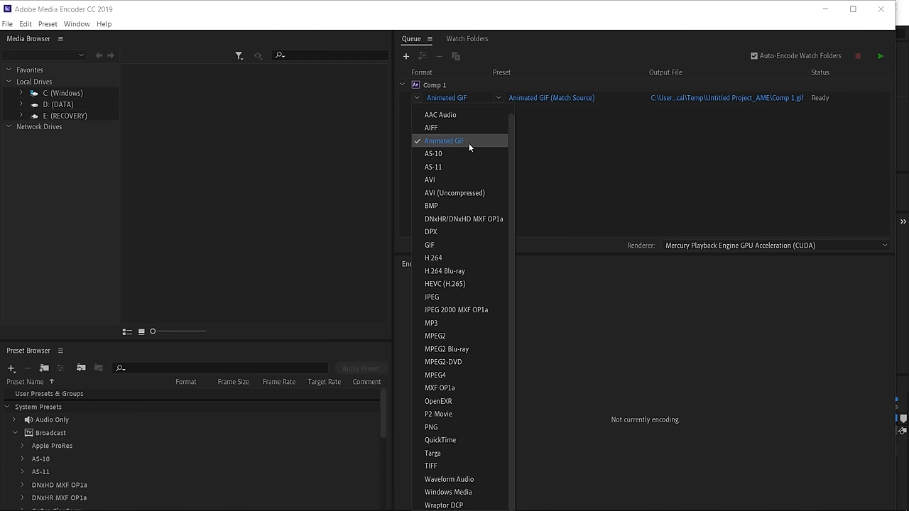
{"action": "mouse_move", "coordinate": [462, 143]}
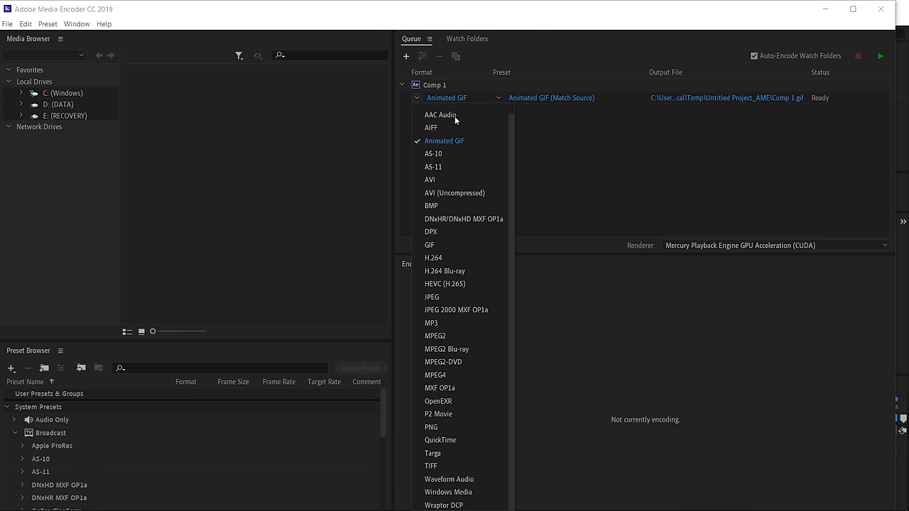
{"action": "mouse_move", "coordinate": [443, 290]}
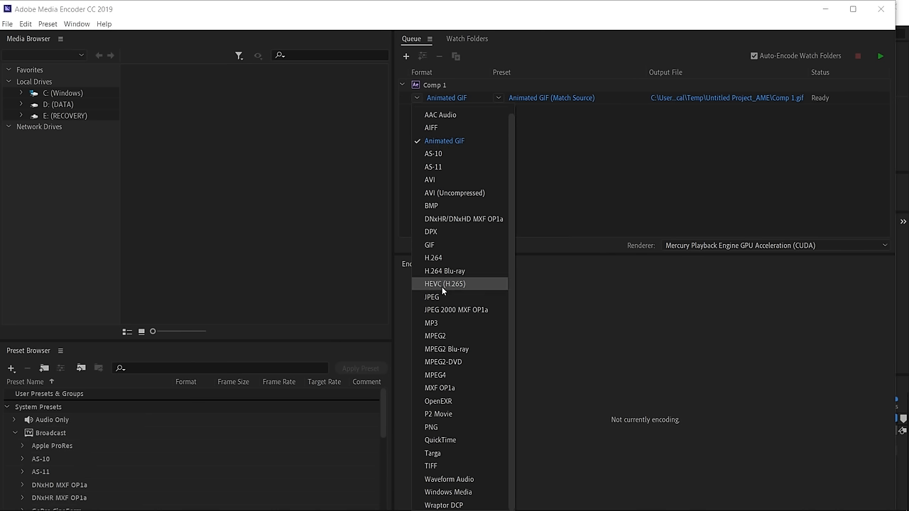
{"action": "mouse_move", "coordinate": [432, 358]}
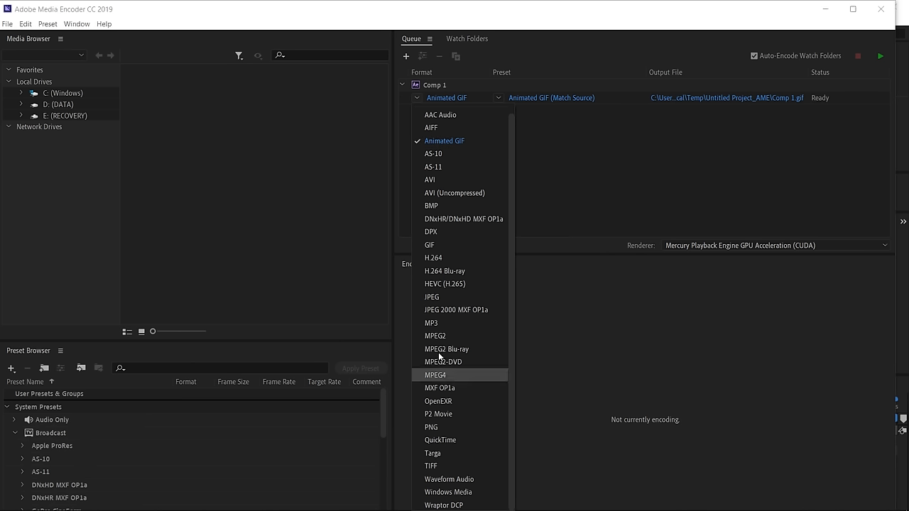
{"action": "mouse_move", "coordinate": [475, 145]}
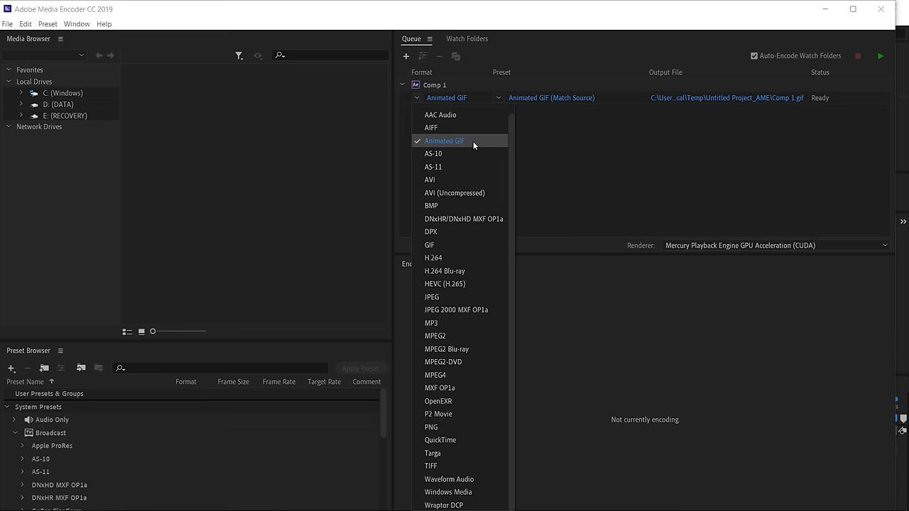
{"action": "left_click", "coordinate": [445, 140]}
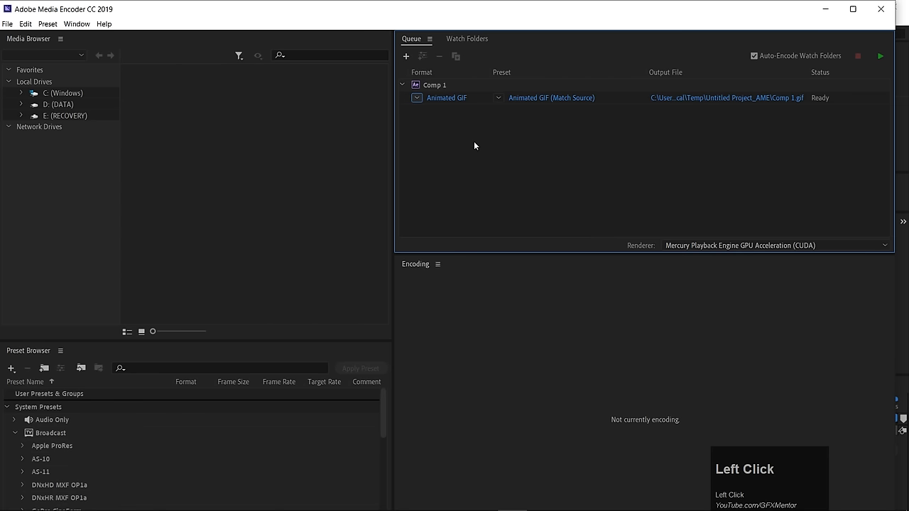
{"action": "mouse_move", "coordinate": [548, 97]}
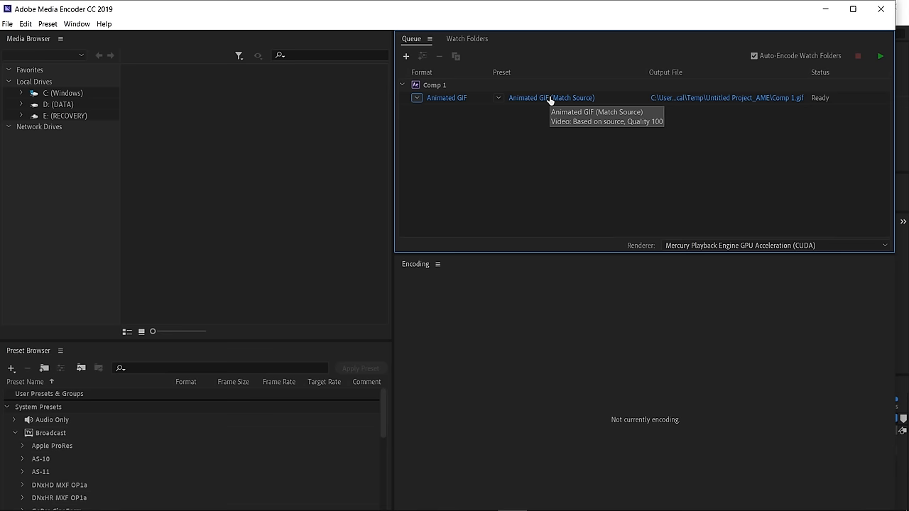
Bring up Export Settings for the queued Comp 1 Animated GIF (Match Source) preset.
{"action": "left_click", "coordinate": [551, 96]}
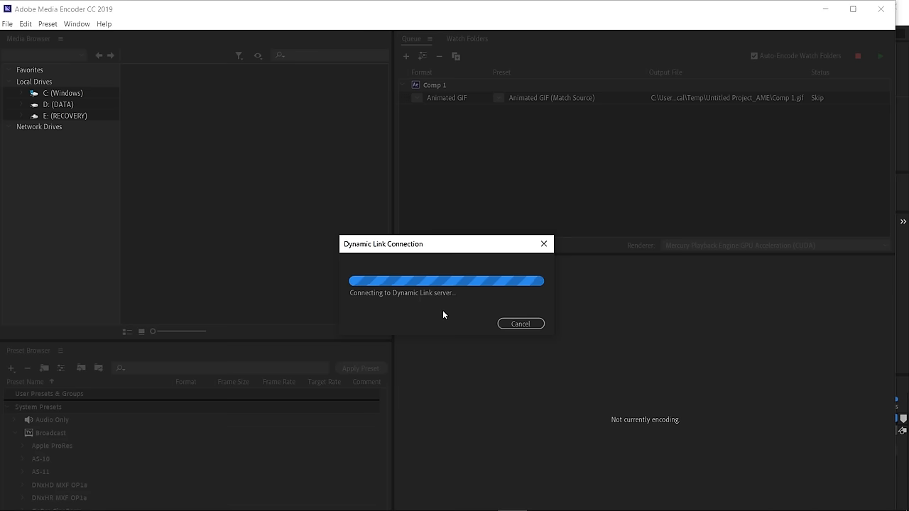
{"action": "mouse_move", "coordinate": [590, 207]}
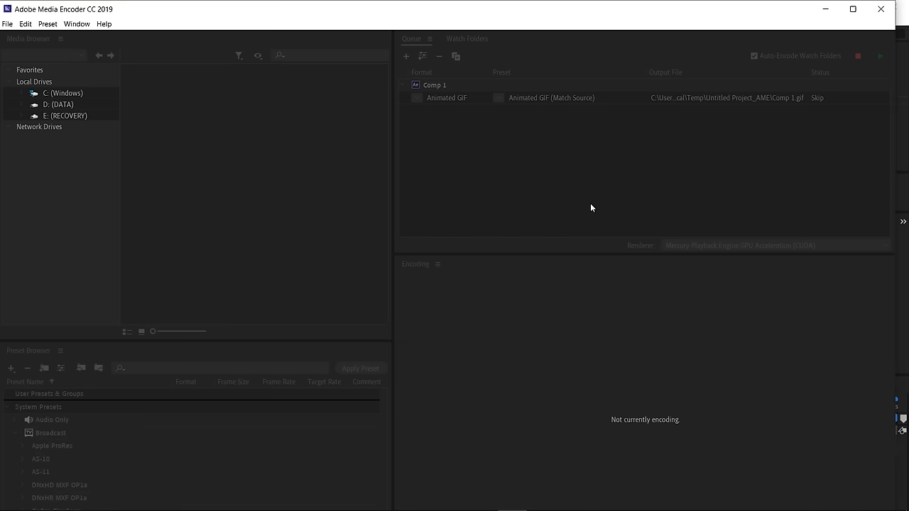
{"action": "double_click", "coordinate": [450, 96]}
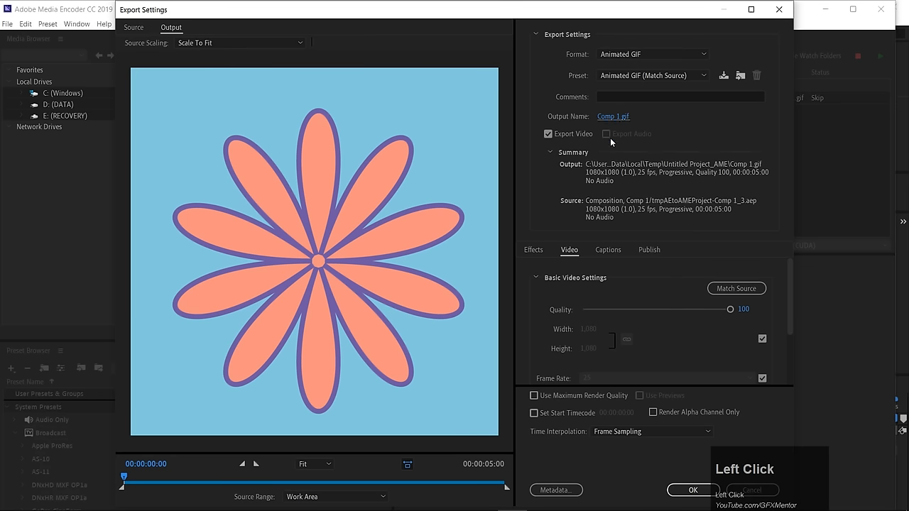
Set the output file to Flower.gif inside the GIF folder on the Desktop.
{"action": "left_click", "coordinate": [613, 117]}
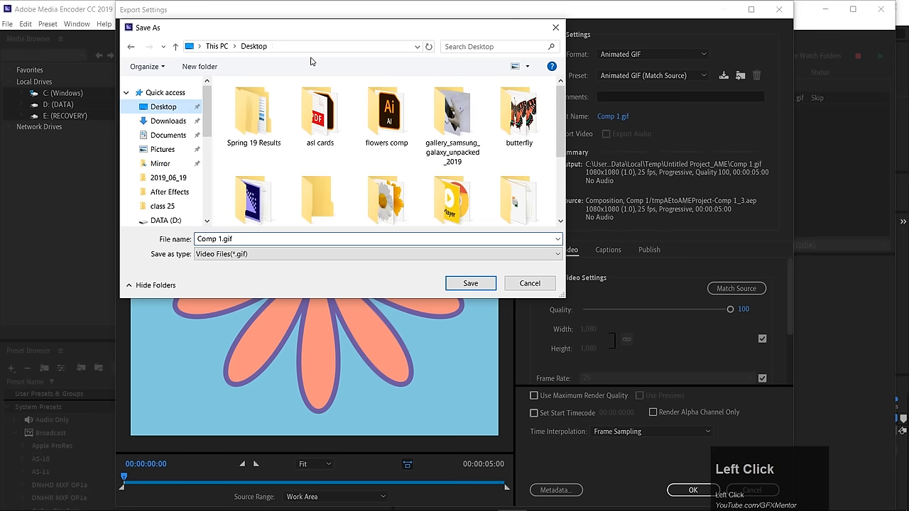
{"action": "left_click", "coordinate": [199, 66]}
{"action": "type", "text": "GIF"}
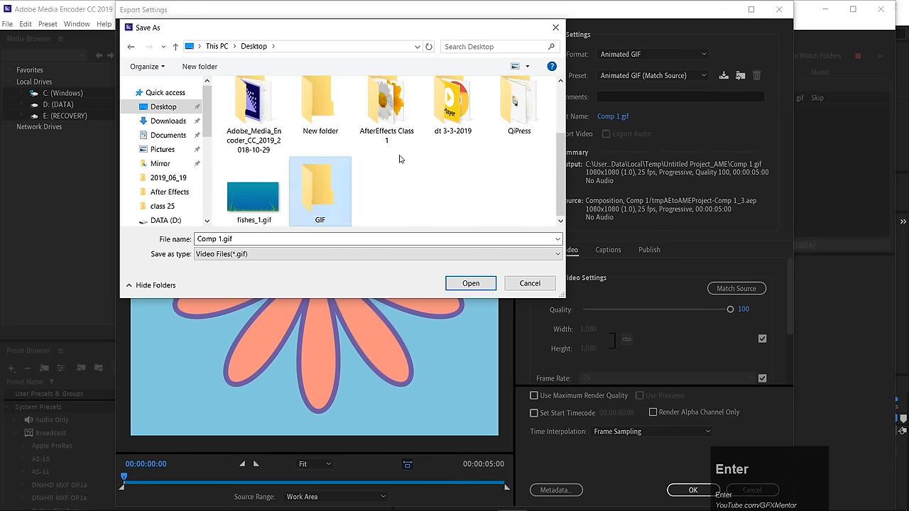
{"action": "double_click", "coordinate": [319, 184]}
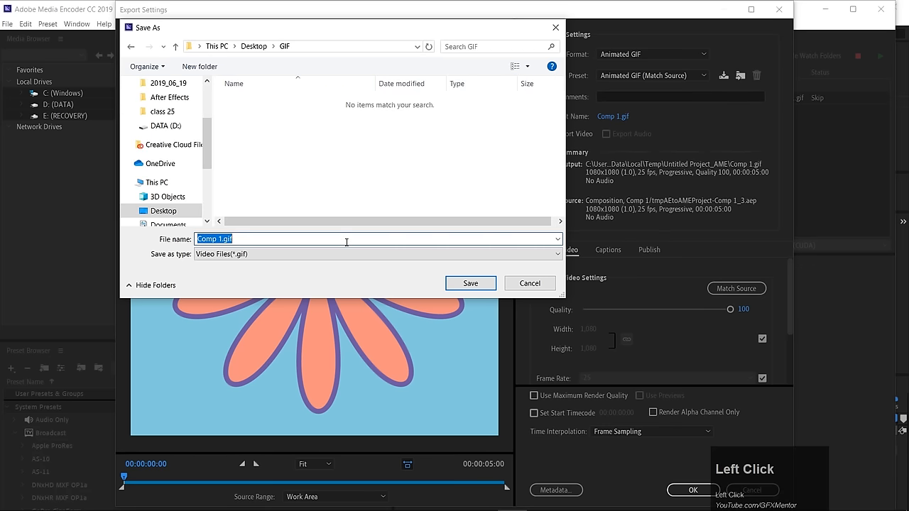
{"action": "type", "text": "Flowr"}
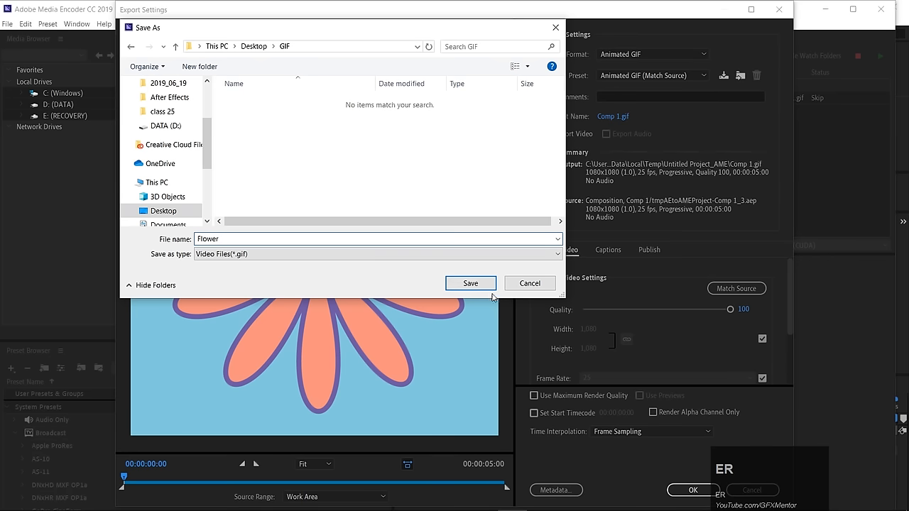
{"action": "left_click", "coordinate": [469, 283]}
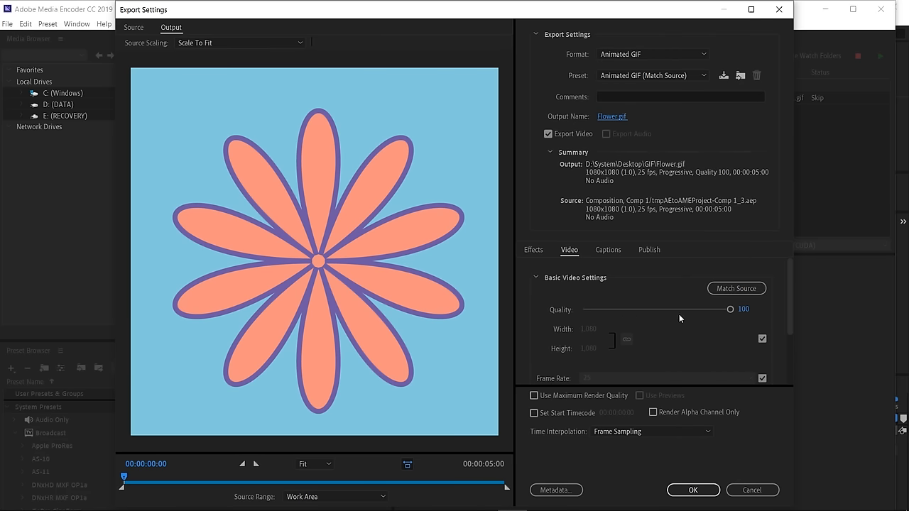
Adjust GIF quality, keep width and height at 1080, and confirm the export settings.
{"action": "left_click_drag", "start_coordinate": [730, 310], "coordinate": [648, 310]}
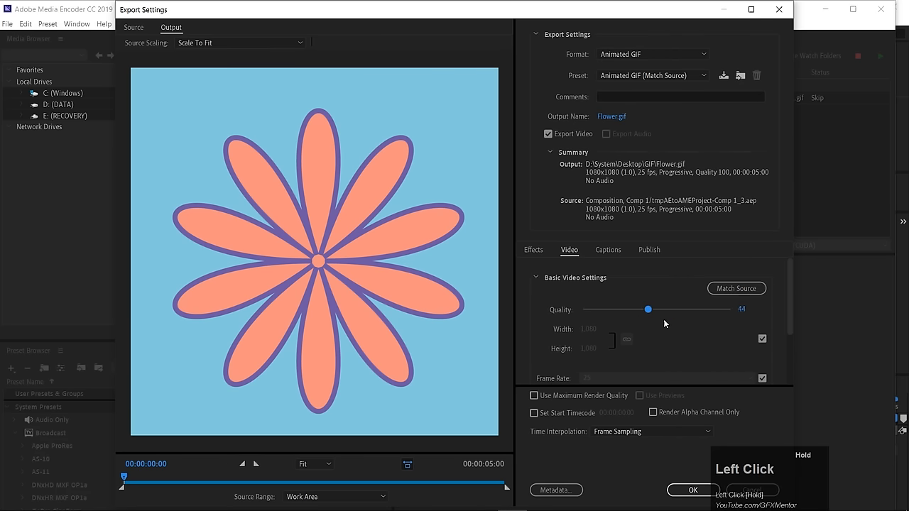
{"action": "scroll", "scroll_direction": "down", "scroll_amount": 3}
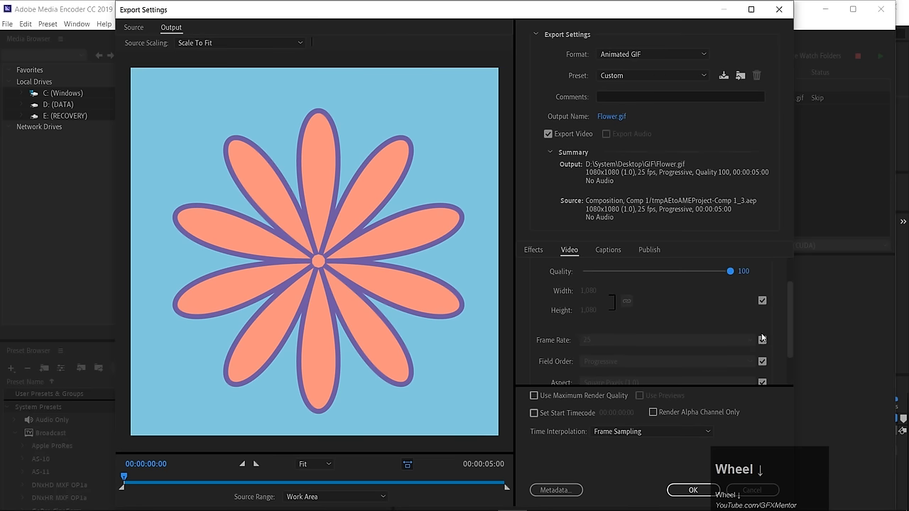
{"action": "left_click", "coordinate": [761, 301]}
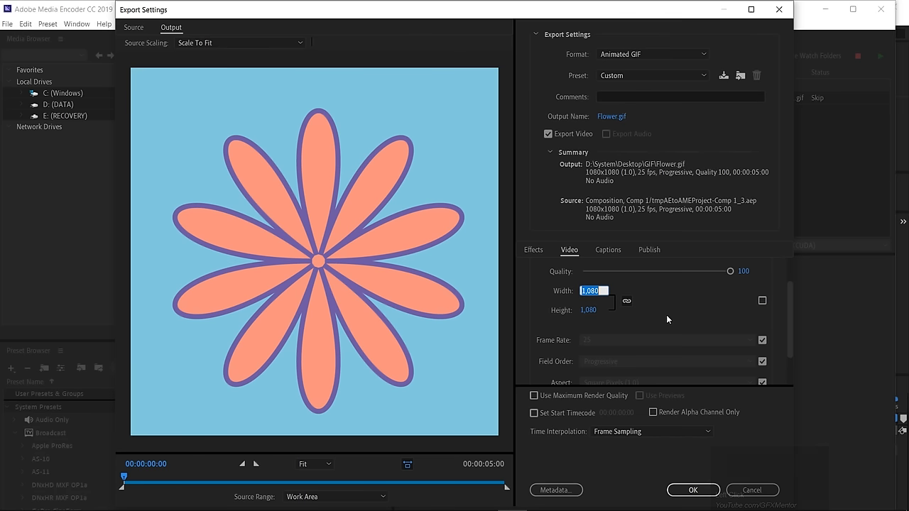
{"action": "left_click", "coordinate": [707, 315]}
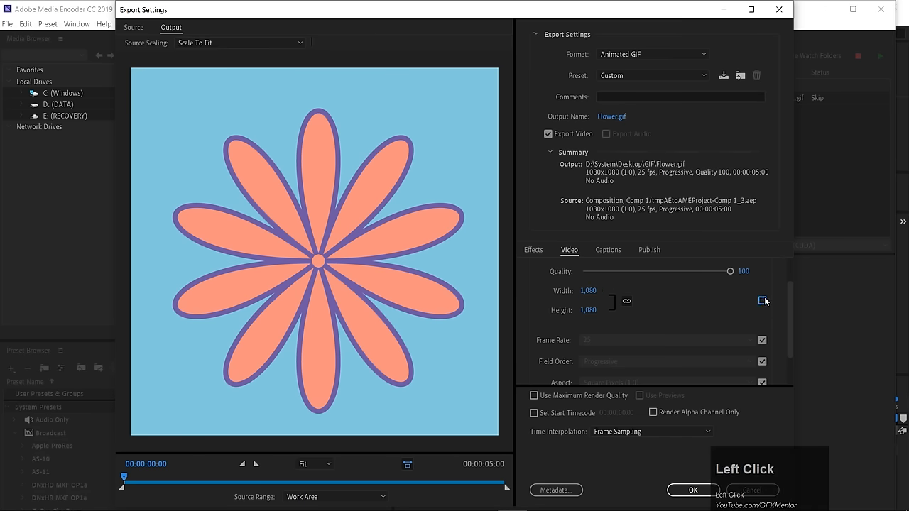
{"action": "left_click", "coordinate": [761, 301]}
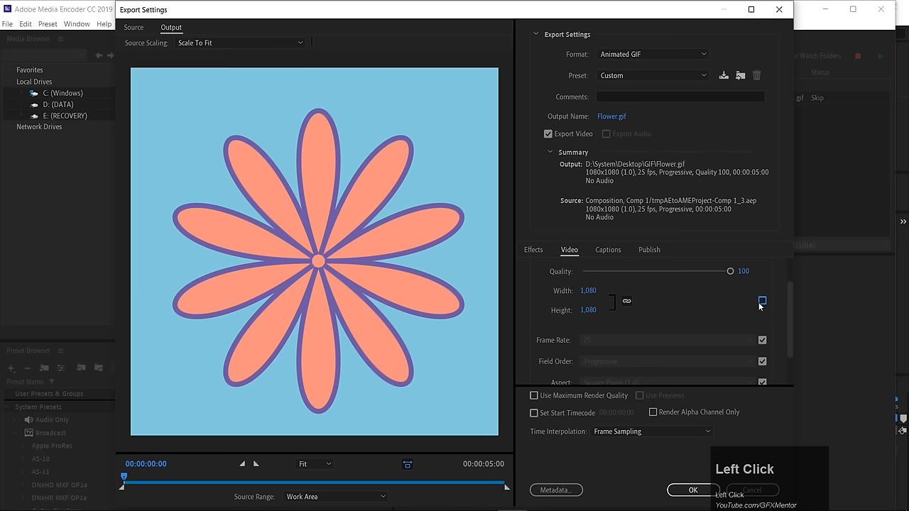
{"action": "scroll", "scroll_direction": "down", "scroll_amount": 3}
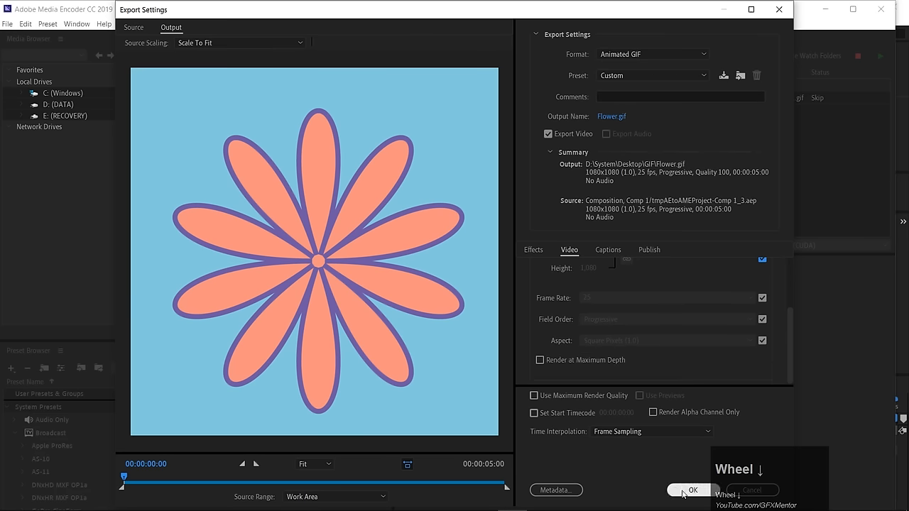
{"action": "left_click", "coordinate": [693, 489]}
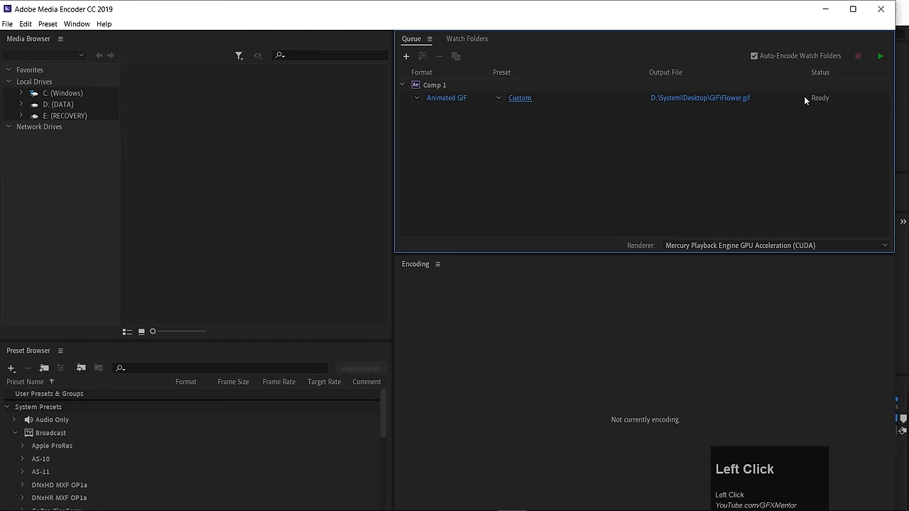
{"action": "mouse_move", "coordinate": [880, 56]}
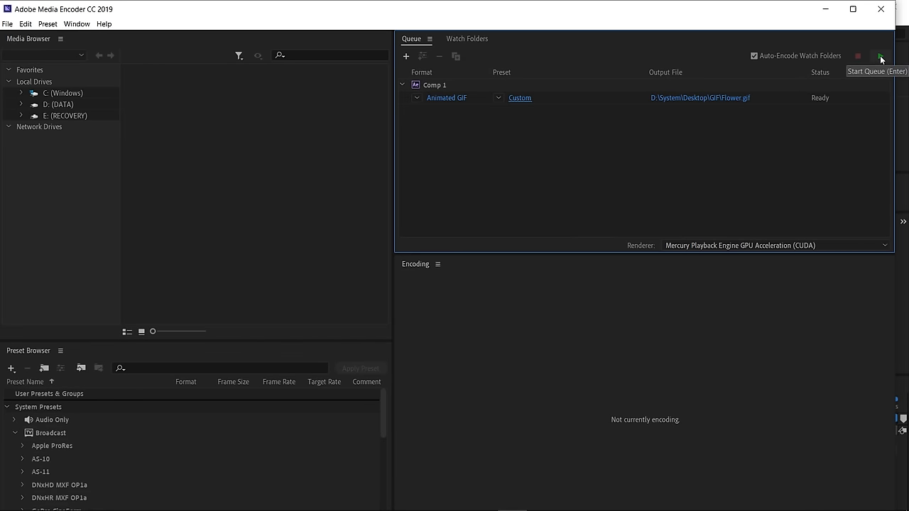
Start the queue to encode Flower.gif.
{"action": "left_click", "coordinate": [879, 54]}
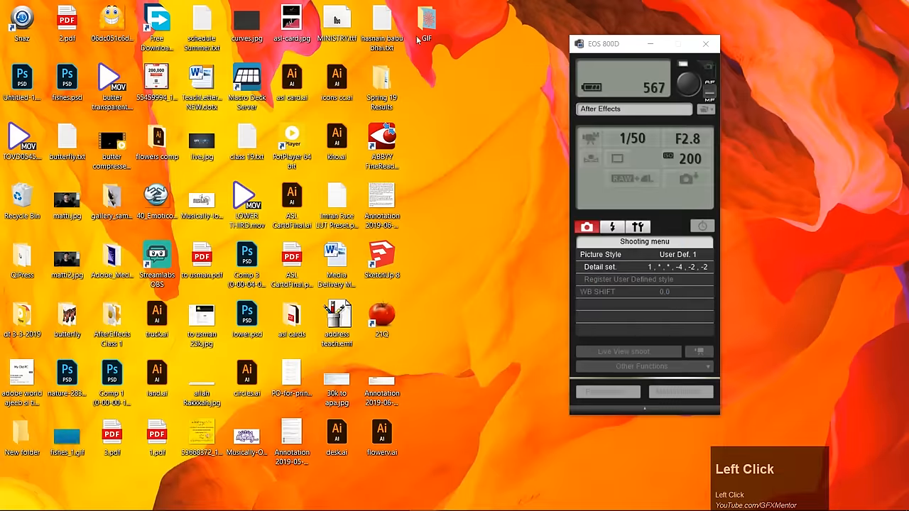
View the finished Flower.gif from the GIF folder in Photos, then close the preview.
{"action": "left_click", "coordinate": [430, 17]}
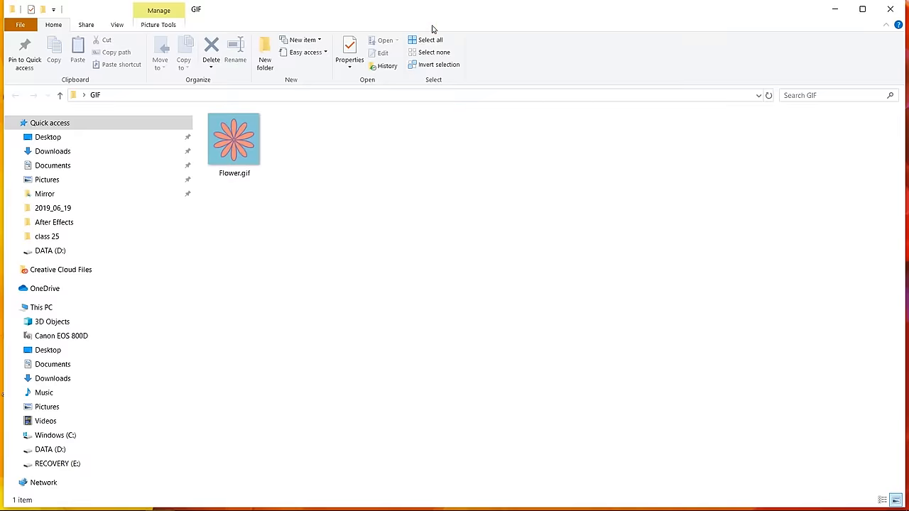
{"action": "double_click", "coordinate": [233, 140]}
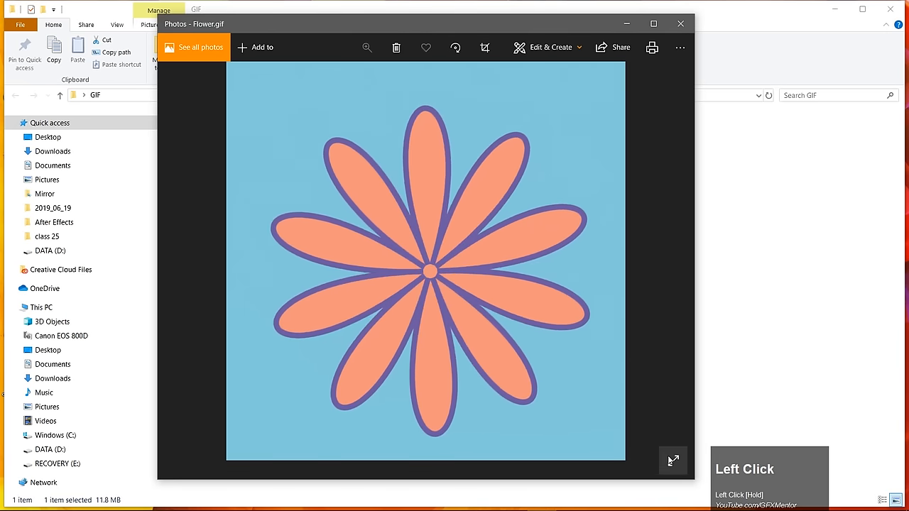
{"action": "left_click", "coordinate": [672, 460]}
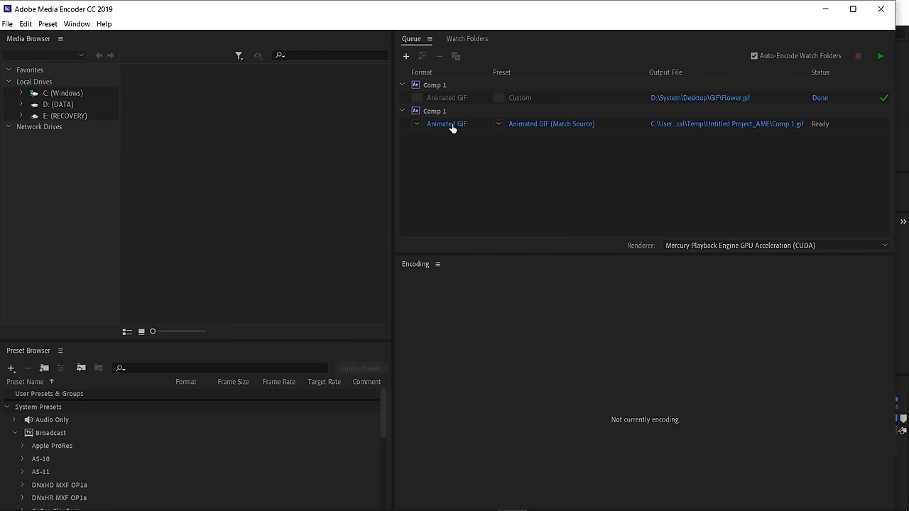
Set the second job's output name to Flower 2.gif in the Desktop\GIF folder.
{"action": "double_click", "coordinate": [446, 124]}
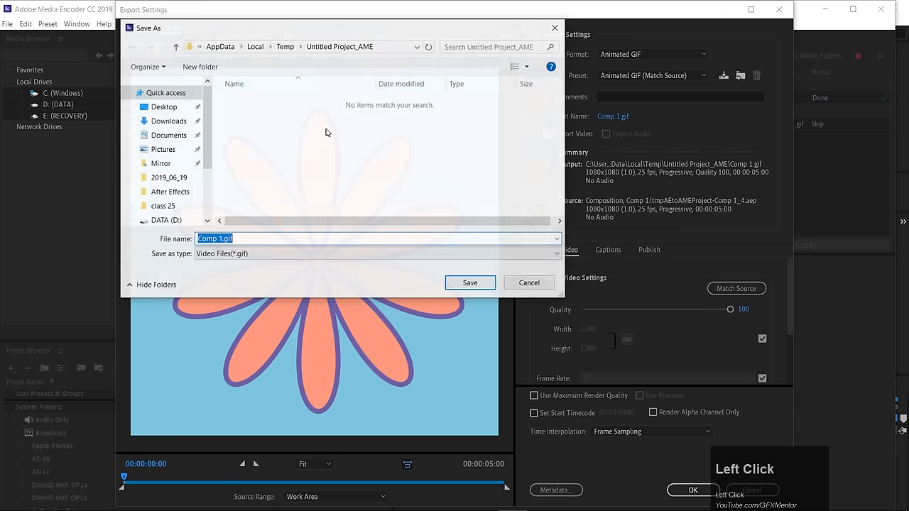
{"action": "left_click", "coordinate": [163, 106]}
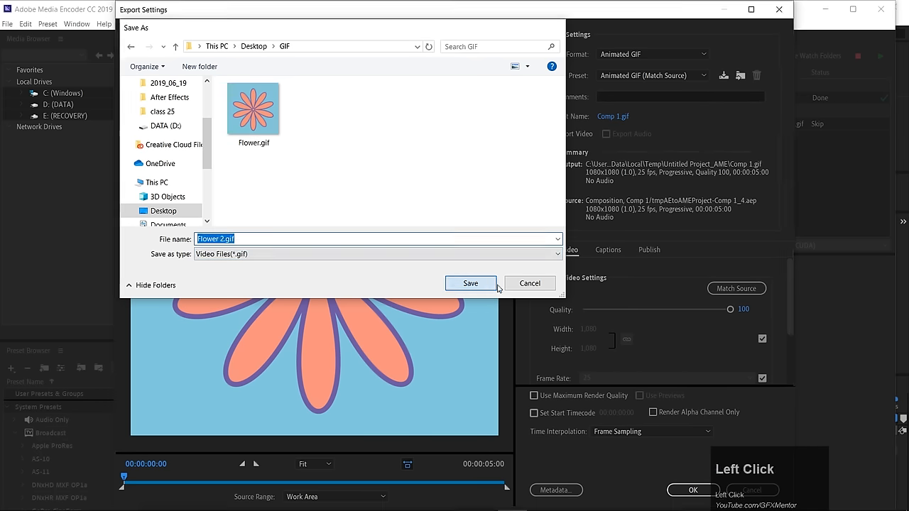
{"action": "left_click", "coordinate": [469, 283]}
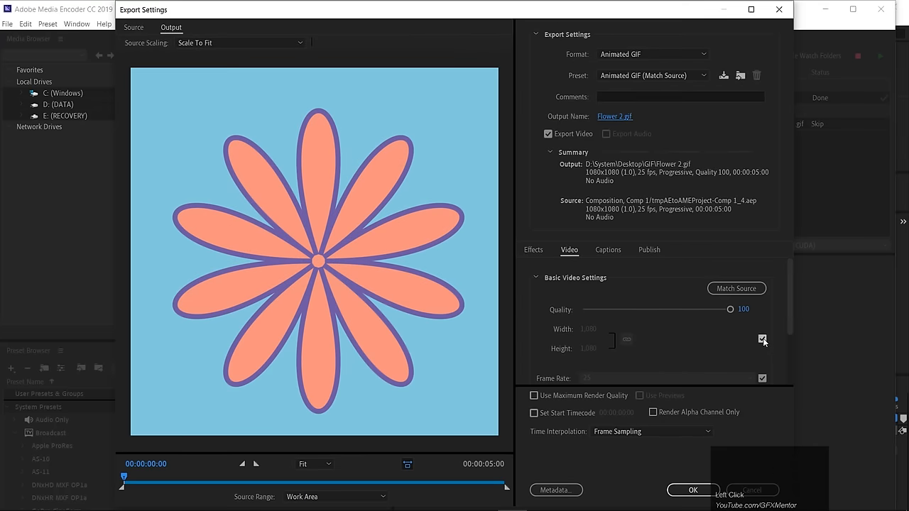
Resize the export to 500×500, confirm the settings and start the queue.
{"action": "left_click", "coordinate": [761, 339]}
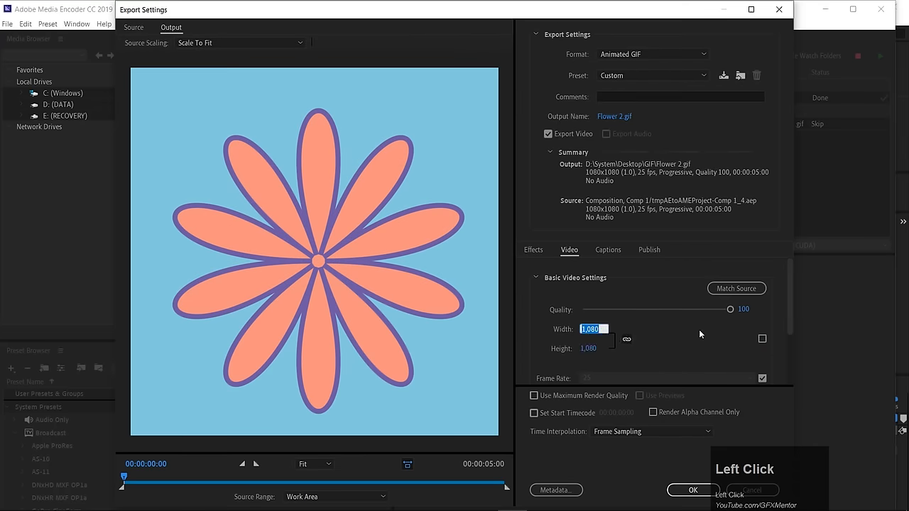
{"action": "type", "text": "500"}
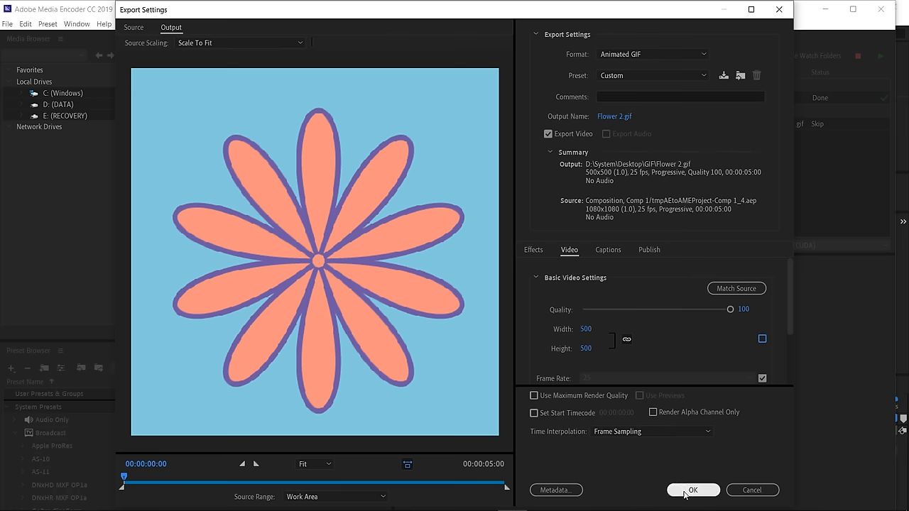
{"action": "left_click", "coordinate": [693, 490]}
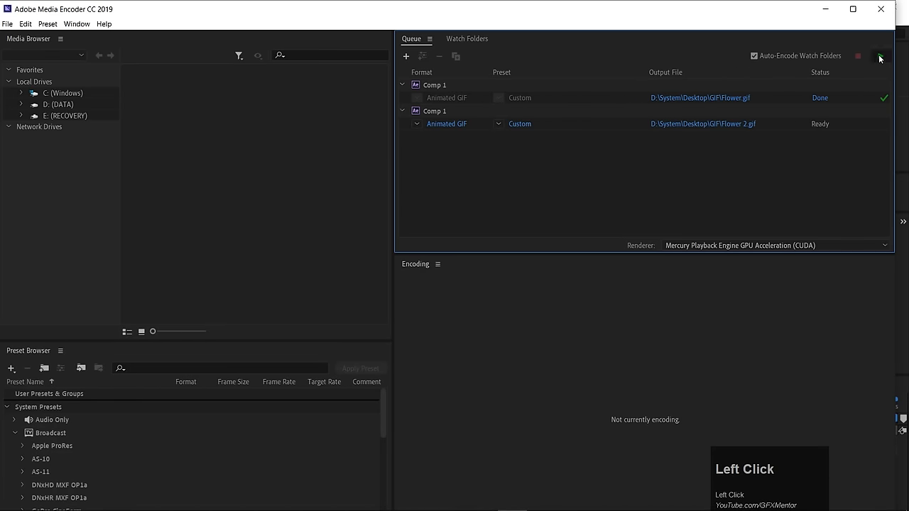
{"action": "left_click", "coordinate": [880, 57]}
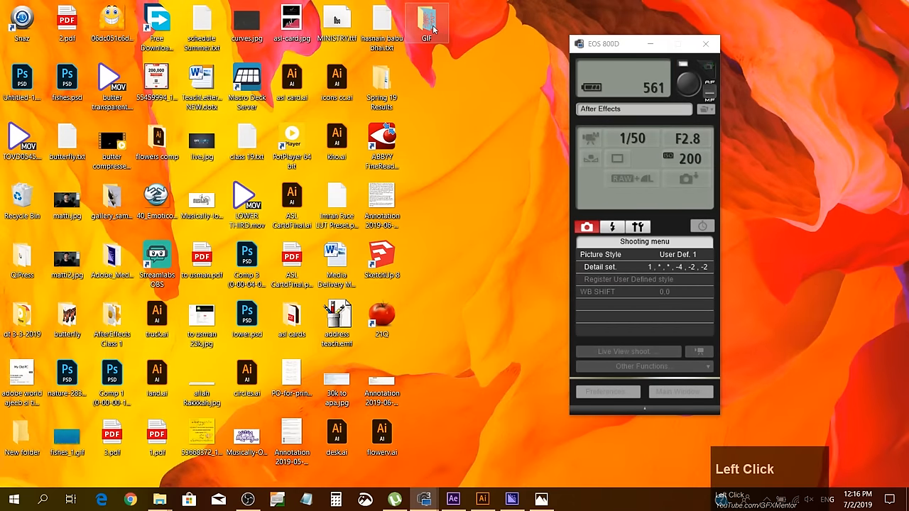
In the desktop GIF folder, preview the 3.22 MB Flower 2.gif and close Photos.
{"action": "double_click", "coordinate": [427, 17]}
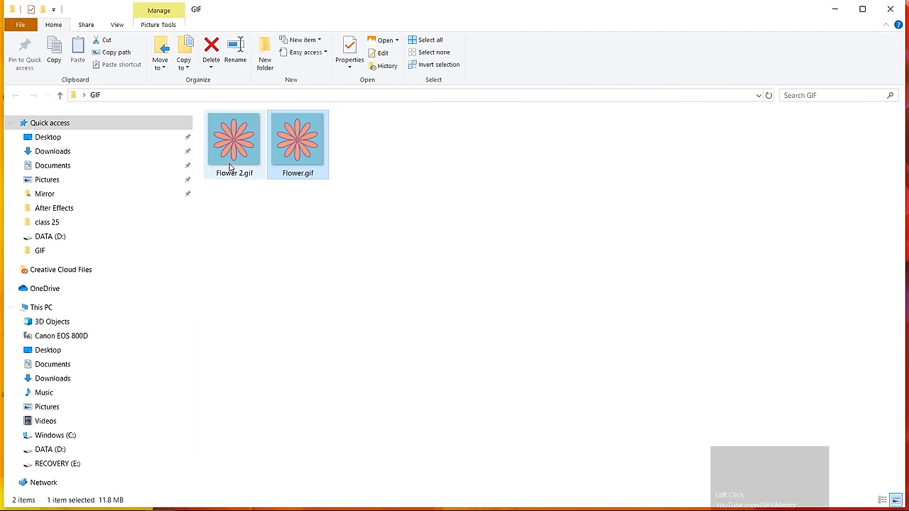
{"action": "left_click", "coordinate": [233, 140]}
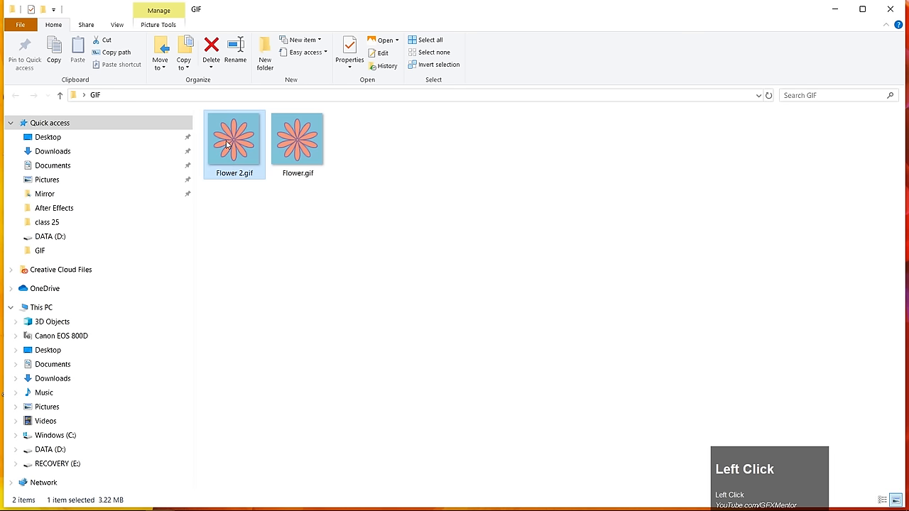
{"action": "double_click", "coordinate": [230, 142]}
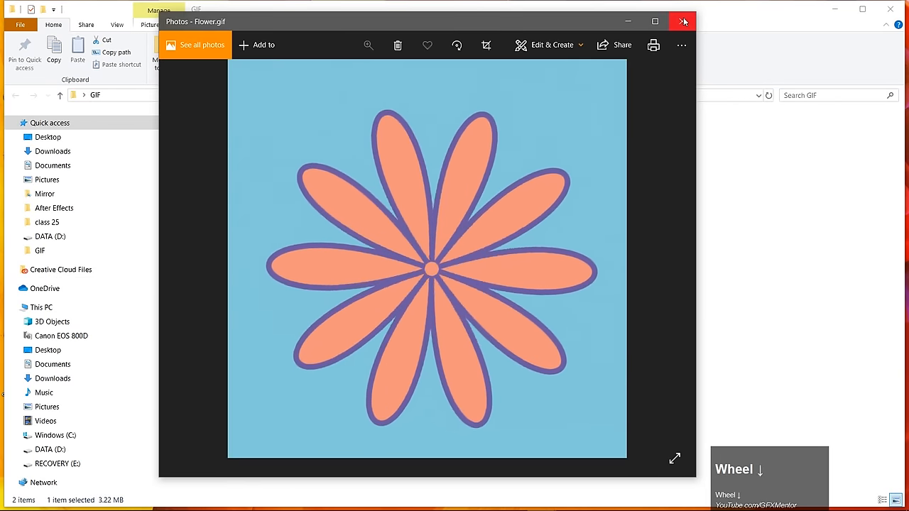
{"action": "left_click", "coordinate": [683, 22]}
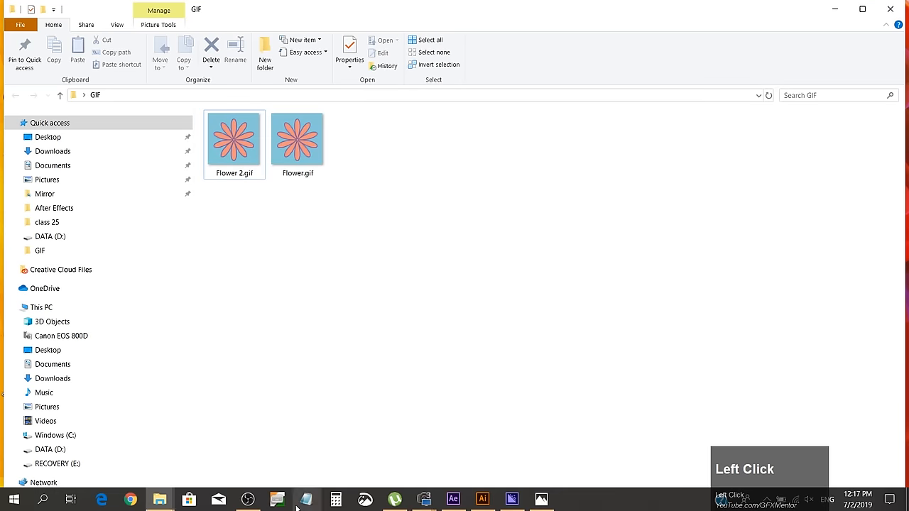
Preview the full-size 11.8 MB Flower.gif from the same folder.
{"action": "left_click", "coordinate": [297, 140]}
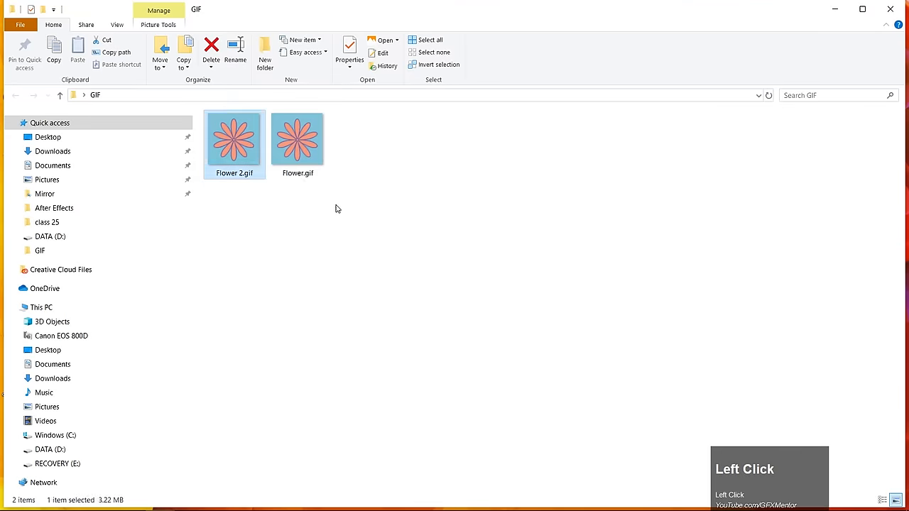
{"action": "double_click", "coordinate": [233, 141]}
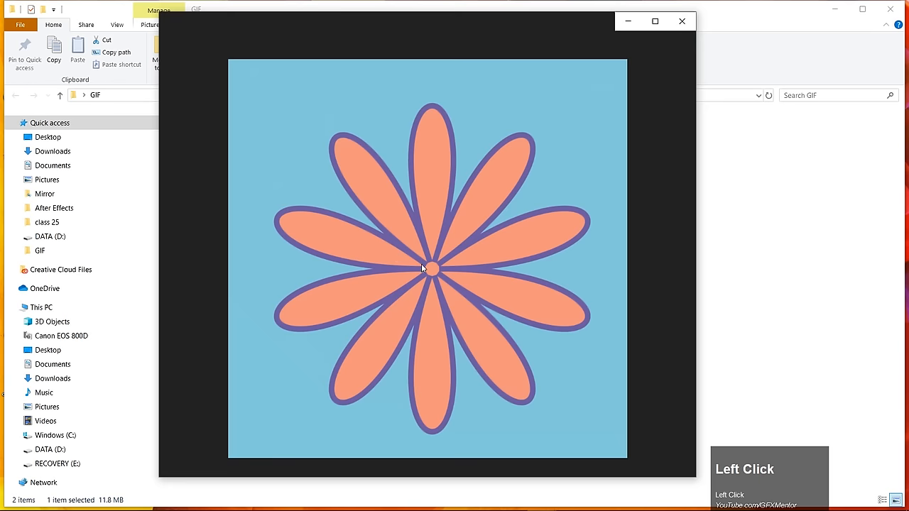